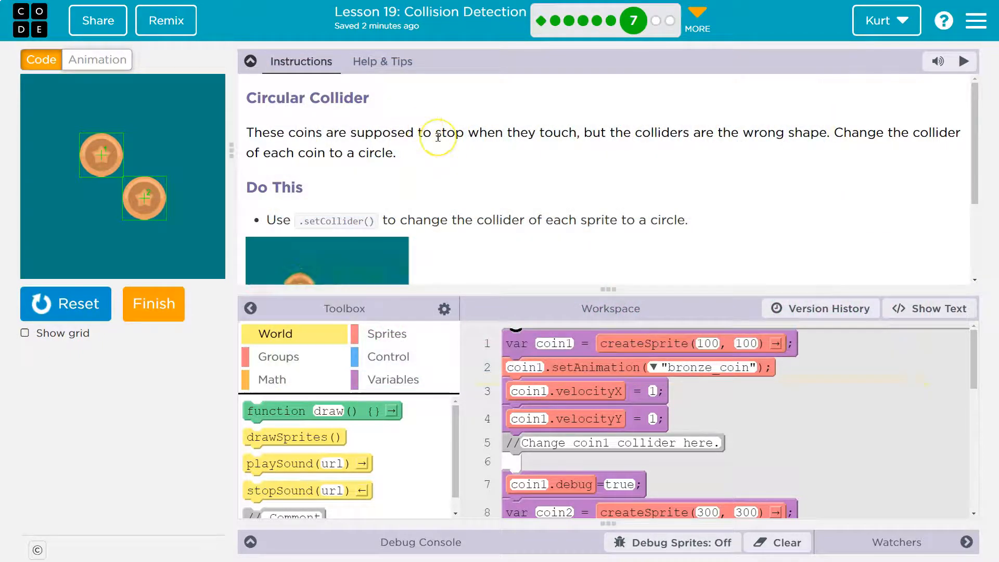
pyautogui.moveTo(754, 139)
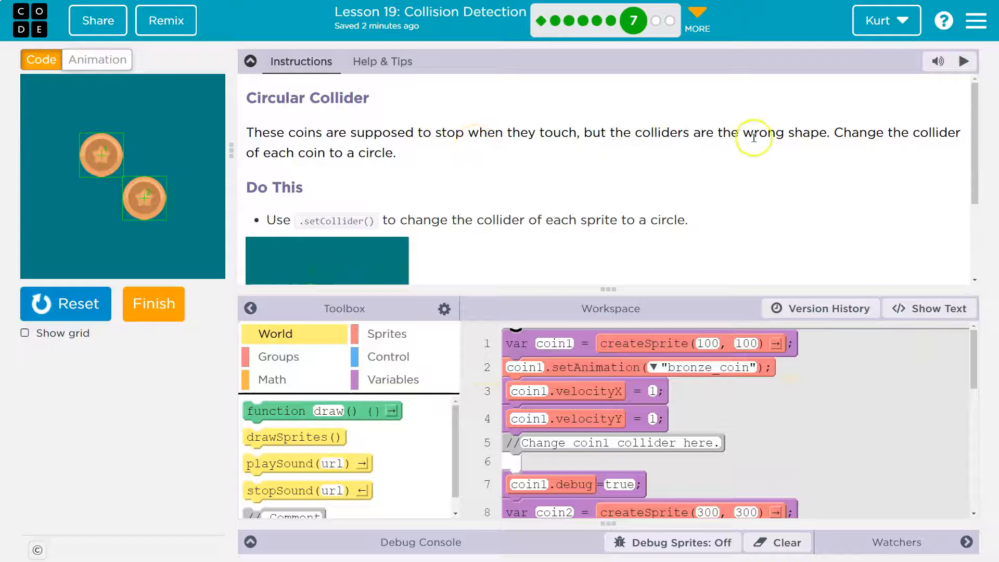
pyautogui.moveTo(886, 149)
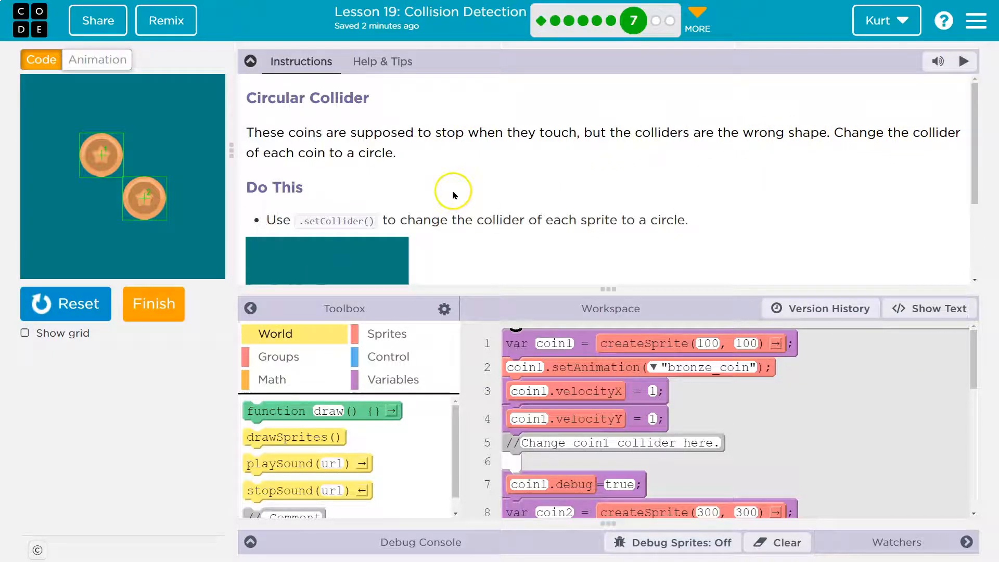
pyautogui.moveTo(446, 138)
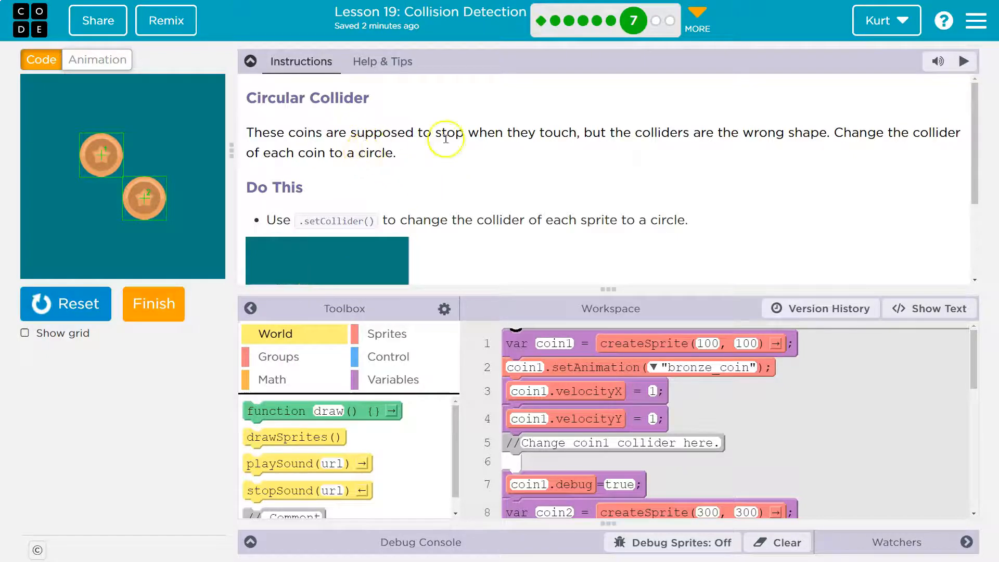
# - Add a coin1.setCollider line with type rectangle under coin1's collider comment
pyautogui.scroll(-3)
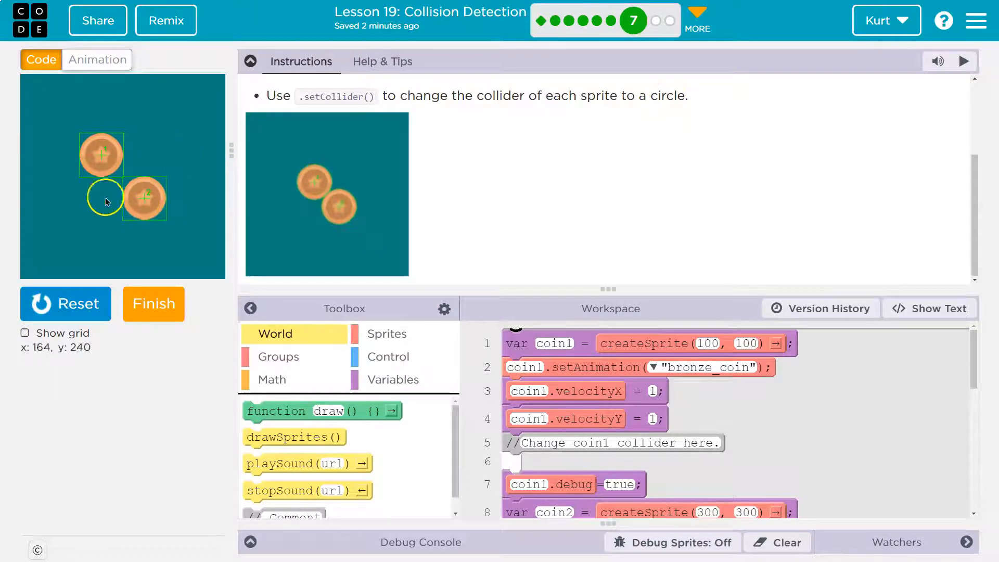
pyautogui.moveTo(204, 215)
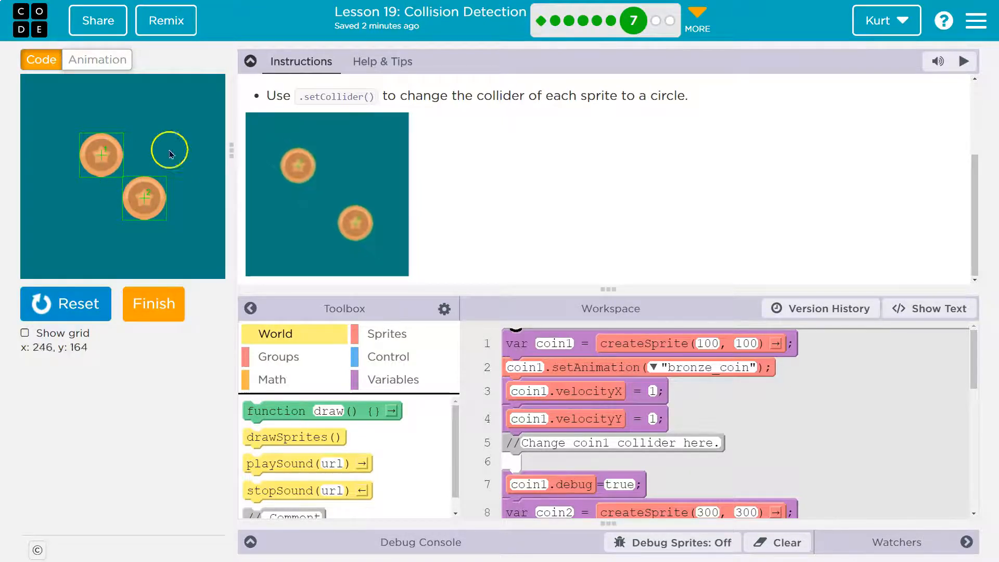
pyautogui.scroll(3)
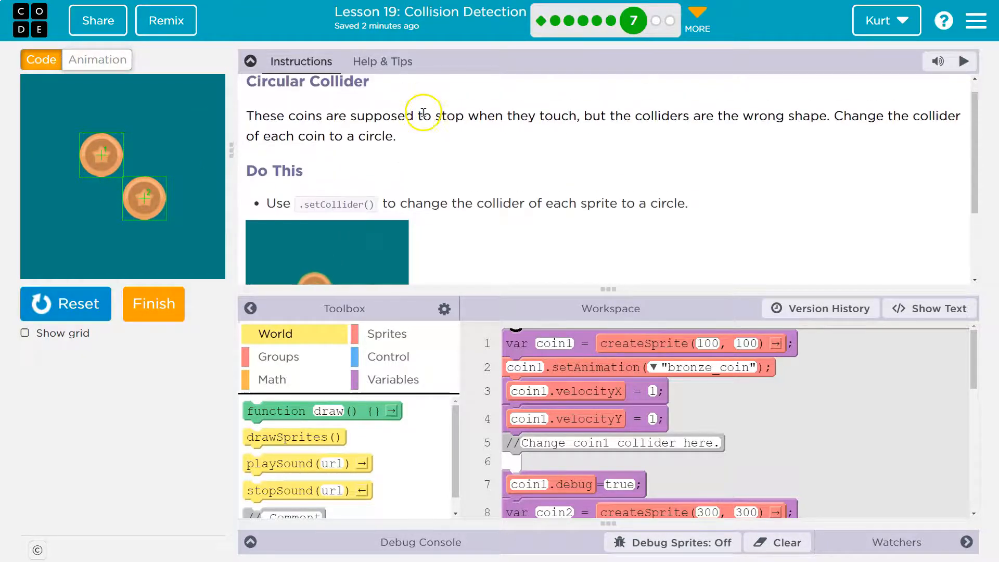
pyautogui.moveTo(319, 210)
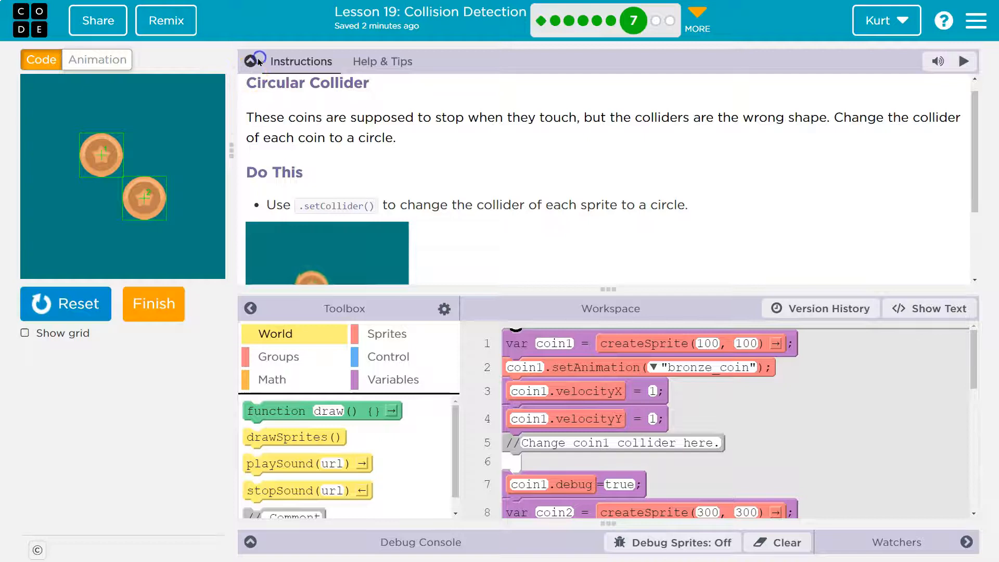
pyautogui.click(250, 61)
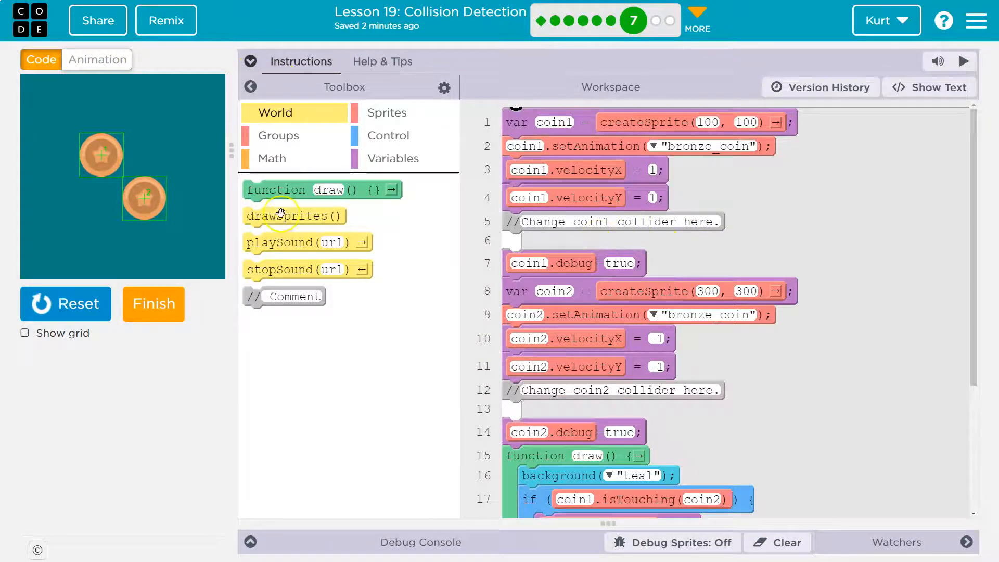
pyautogui.click(386, 113)
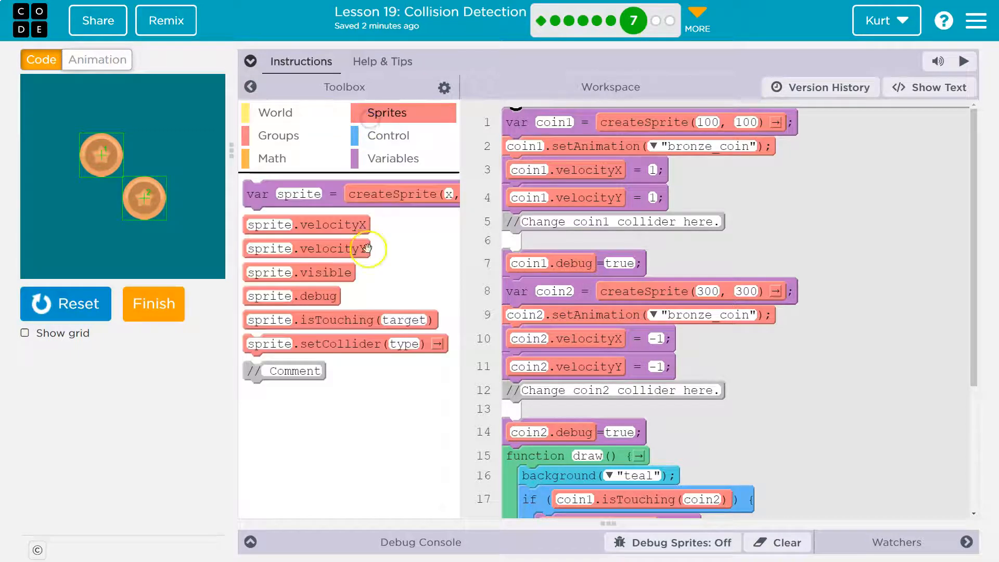
pyautogui.moveTo(382, 298)
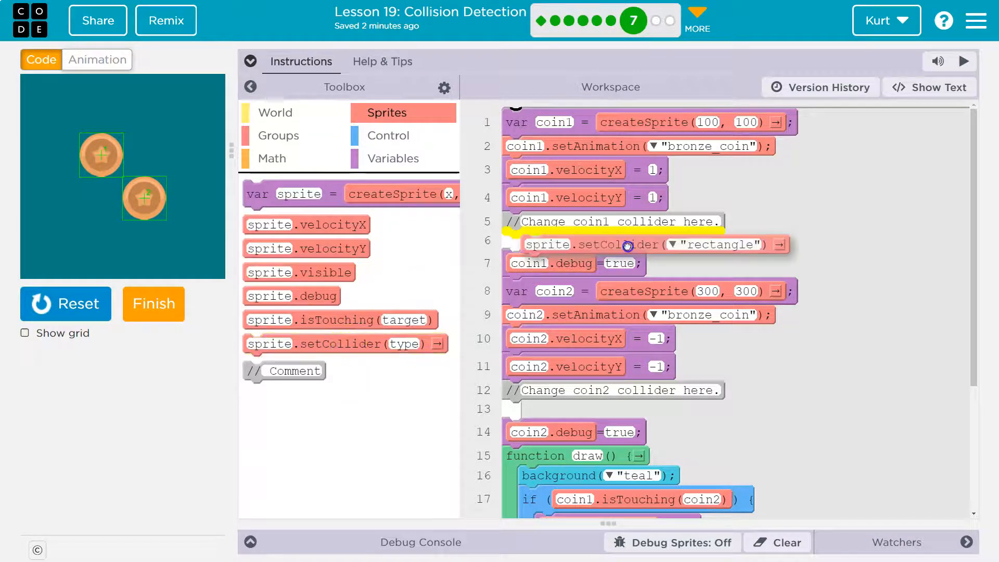
pyautogui.scroll(-3)
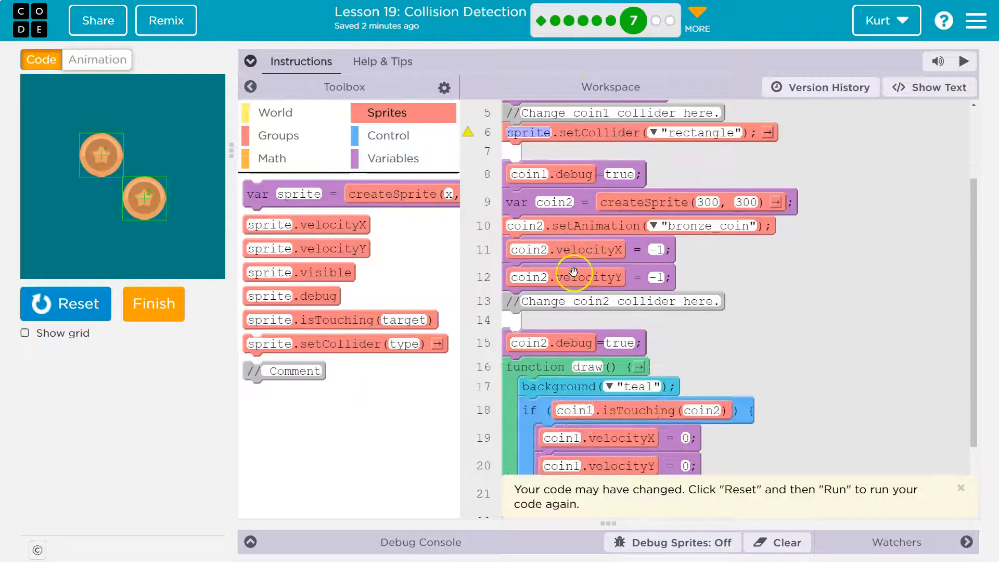
pyautogui.scroll(-3)
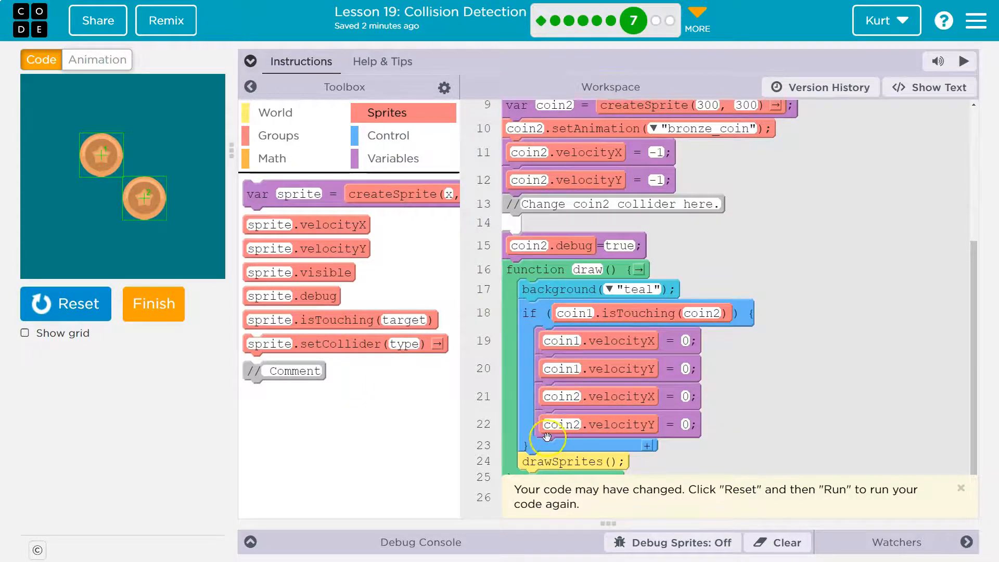
pyautogui.moveTo(662, 368)
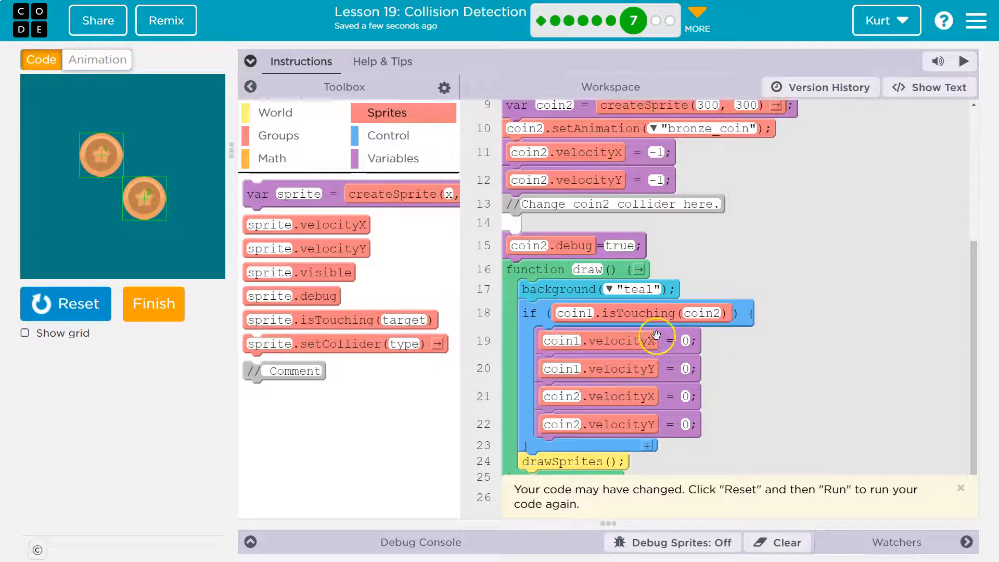
pyautogui.moveTo(687, 205)
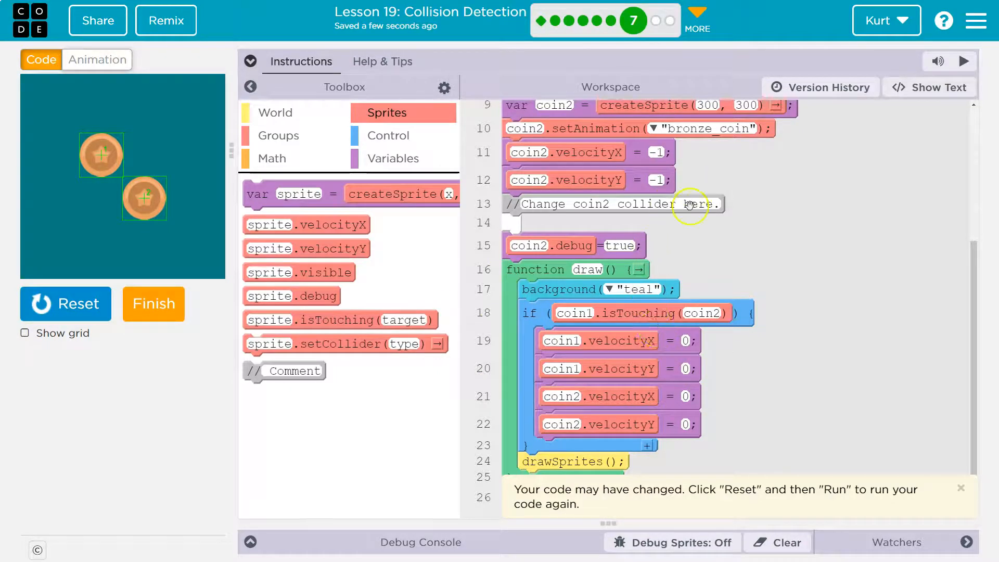
pyautogui.scroll(3)
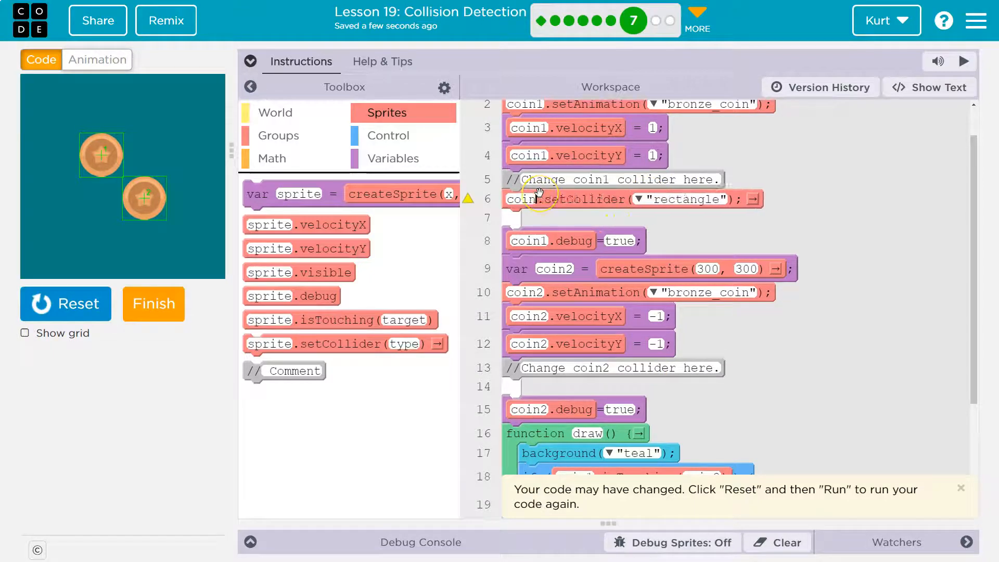
# - Change coin1's setCollider type from rectangle to circle
pyautogui.click(657, 198)
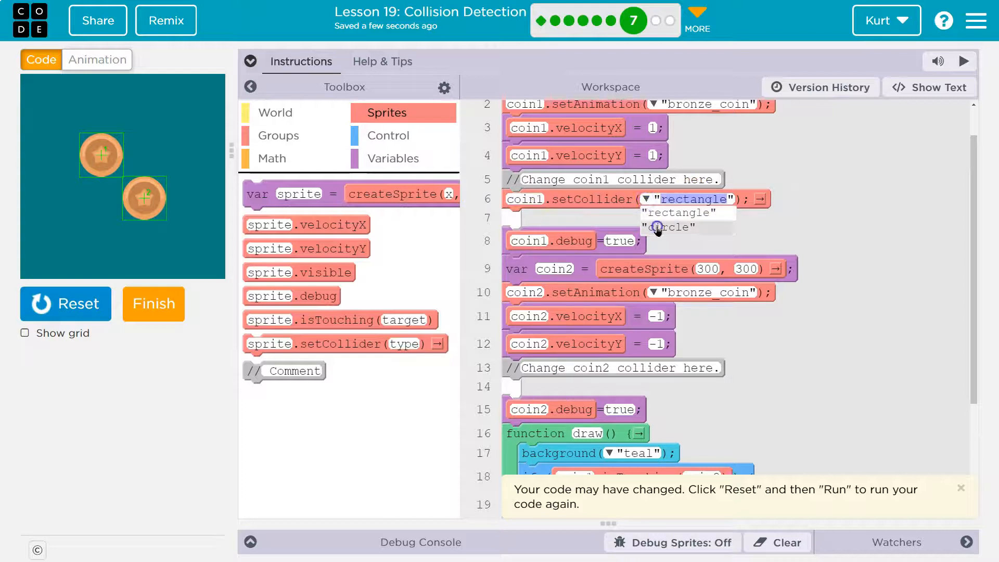
pyautogui.click(668, 228)
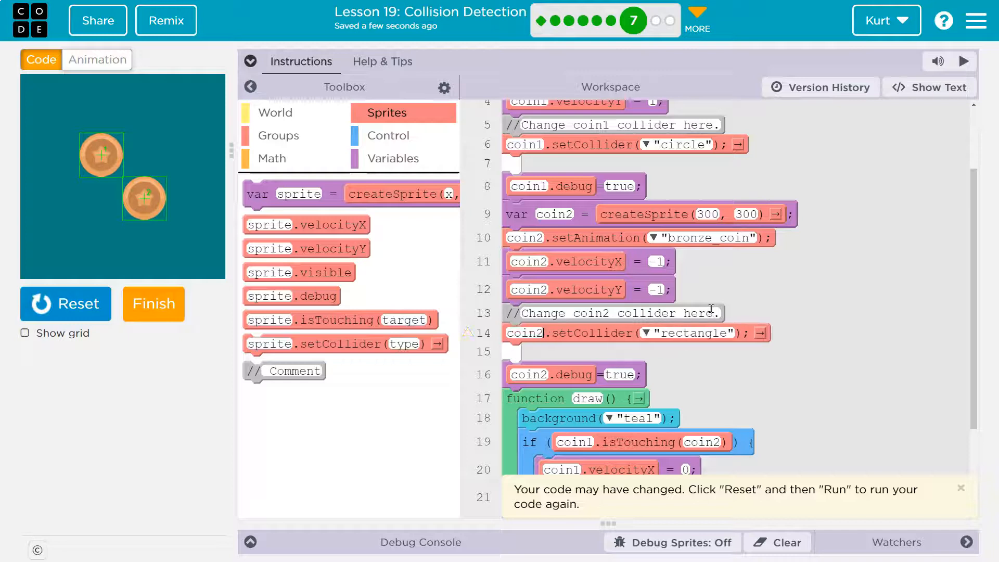
# - Set coin2's setCollider type to circle
pyautogui.click(632, 332)
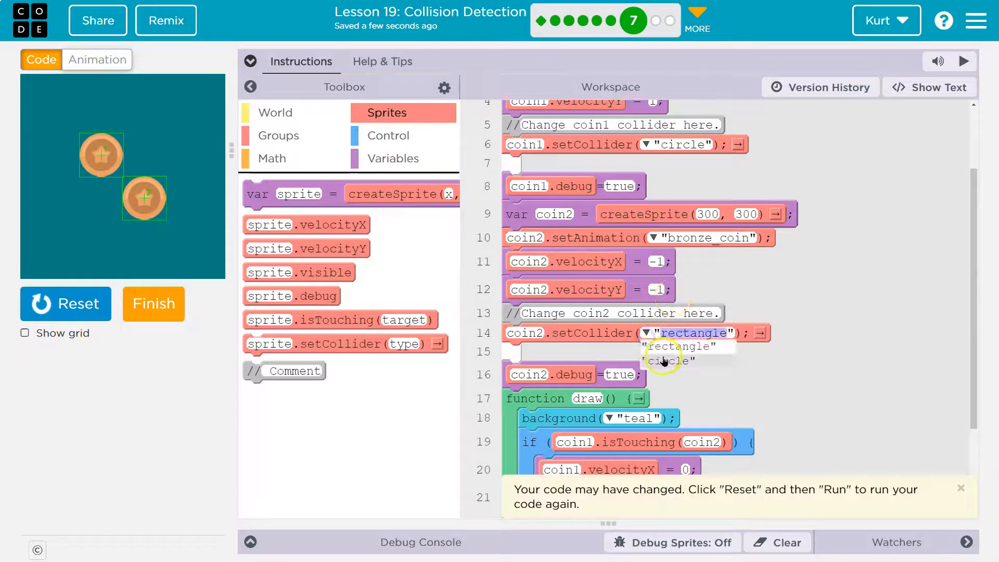
pyautogui.click(665, 361)
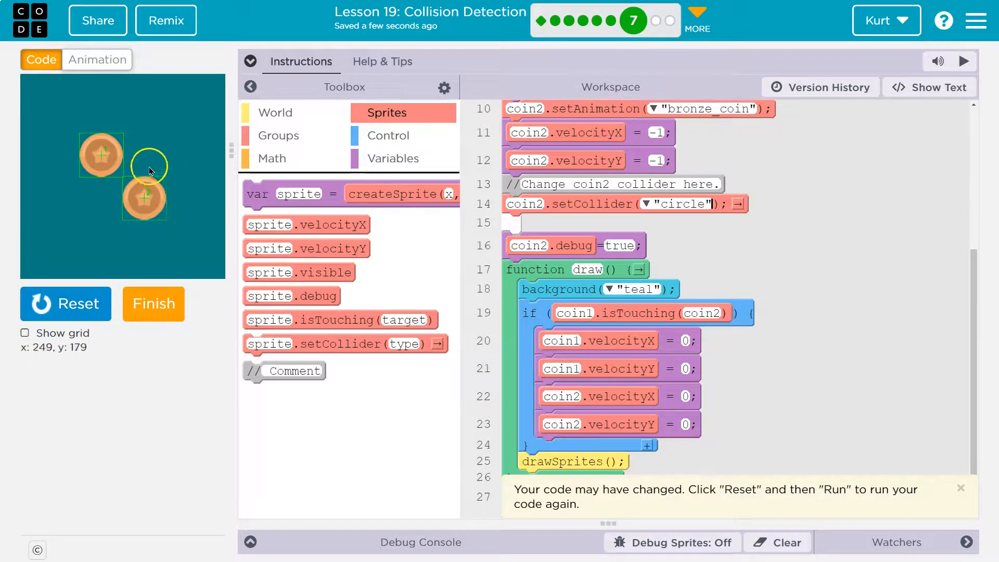
# - Run the game to test circular colliders, then re-expand the Instructions panel to compare
pyautogui.click(66, 303)
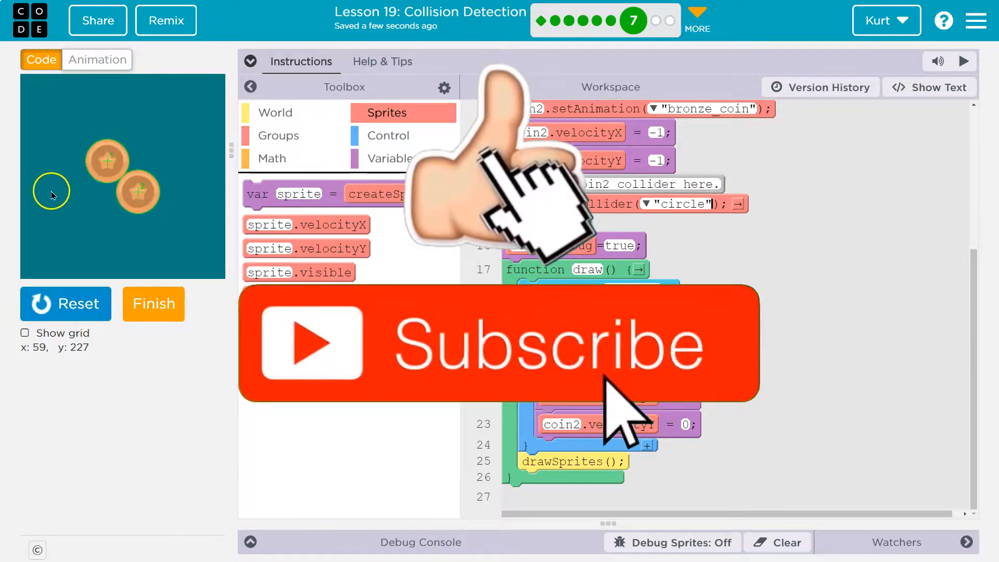
pyautogui.click(249, 62)
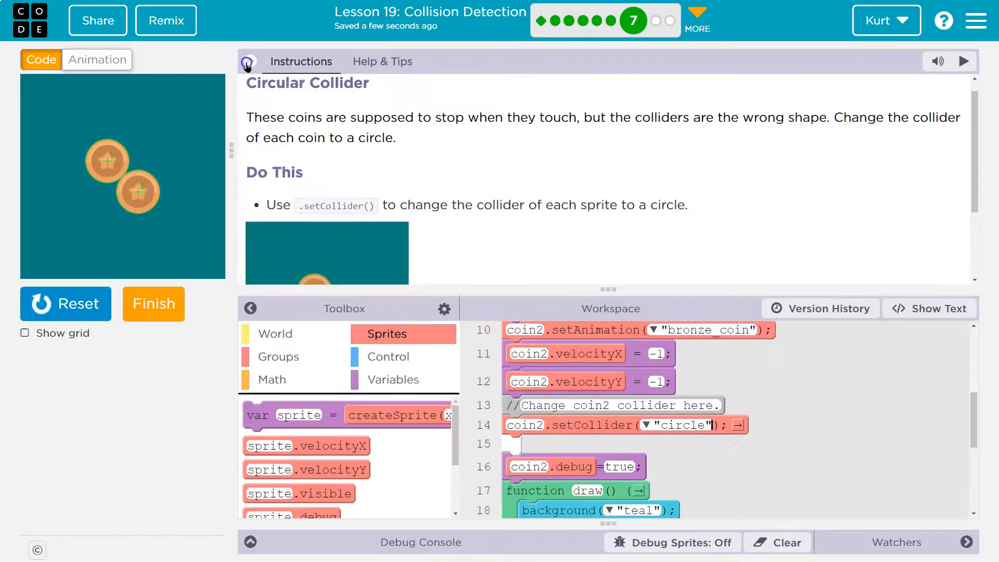
pyautogui.scroll(-3)
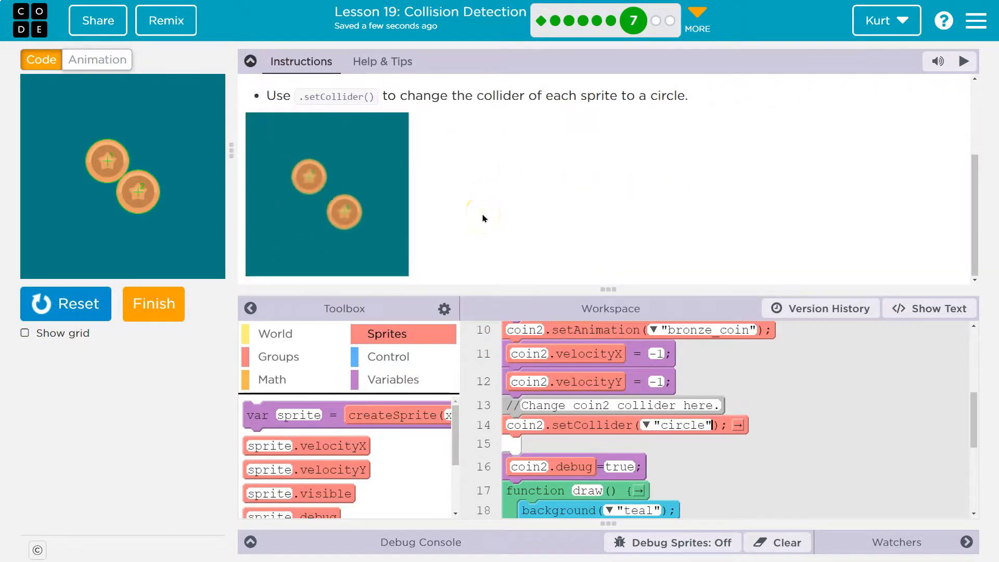